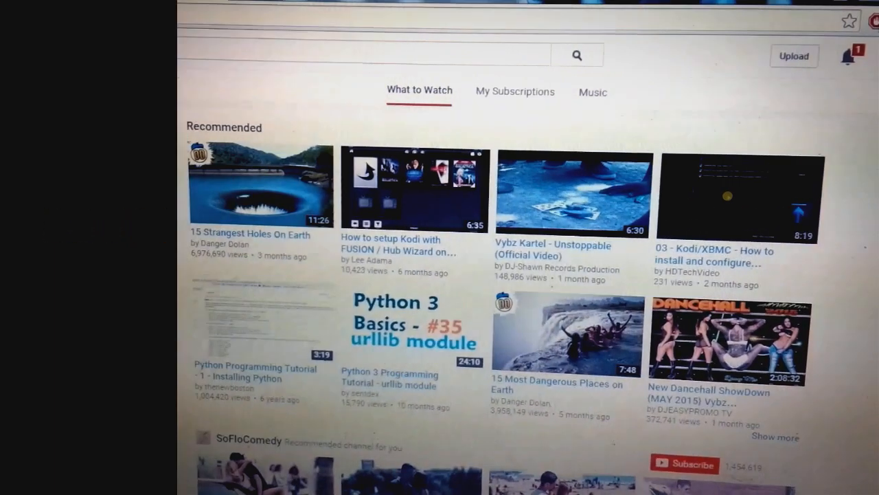
- Open Chrome's Settings from the main menu to reach the installed Extensions list
click(11, 43)
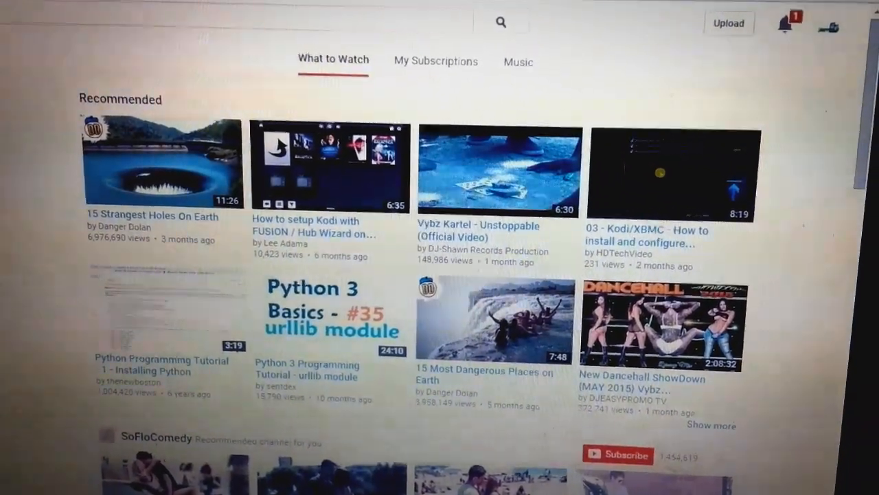
scroll(down, 3)
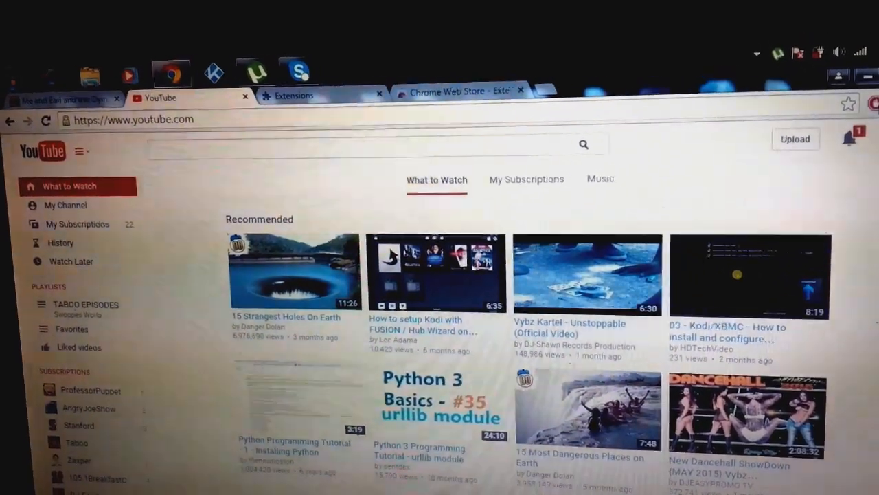
click(874, 108)
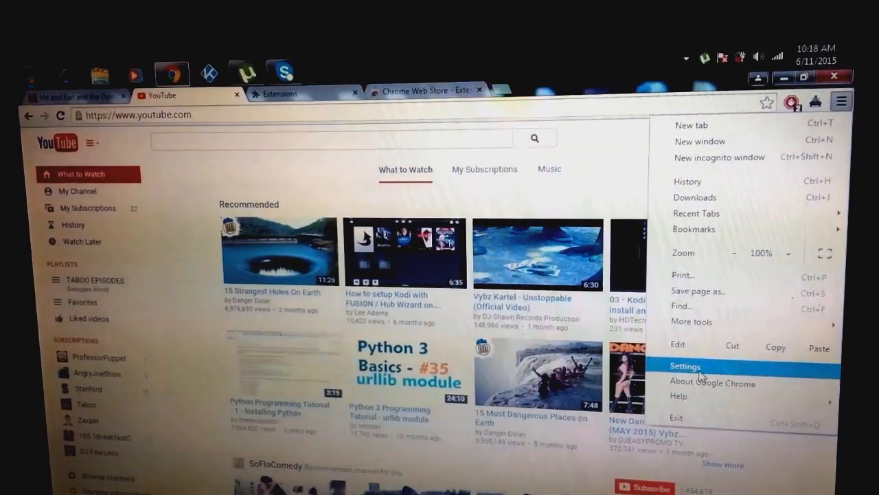
click(685, 366)
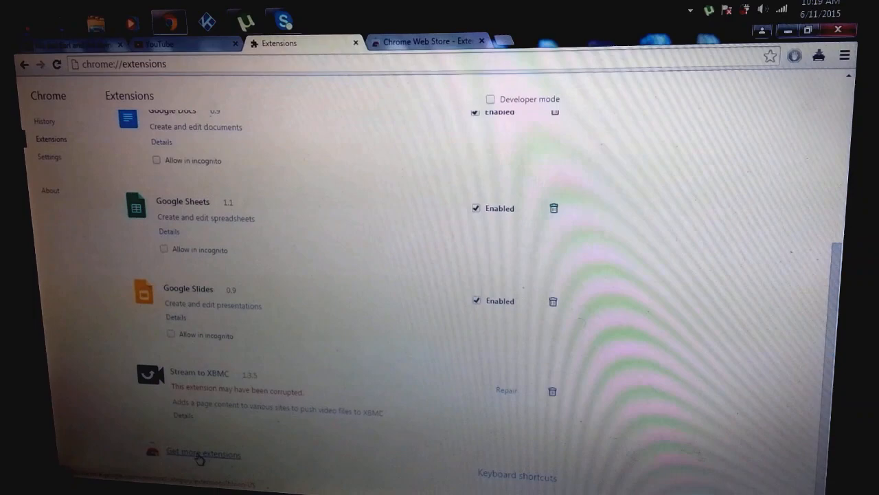
- Search the Chrome Web Store for 'play on kodi' to find the Play to Kodi extension
click(203, 454)
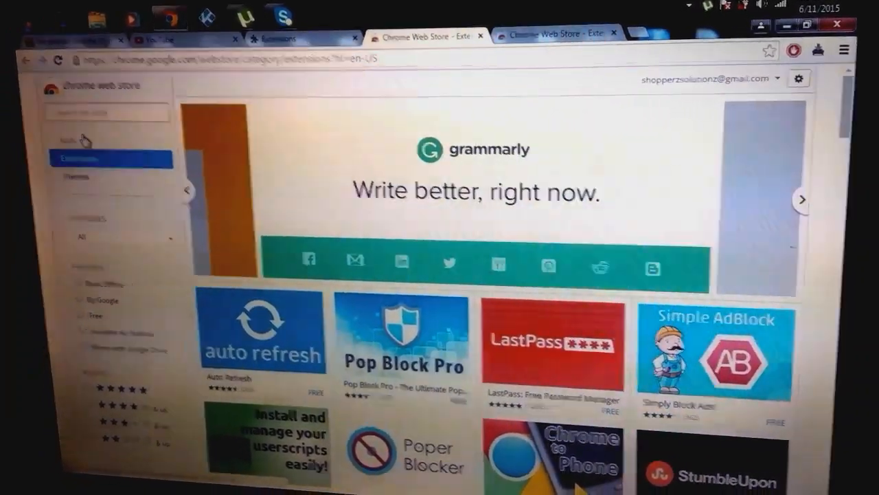
text(play o)
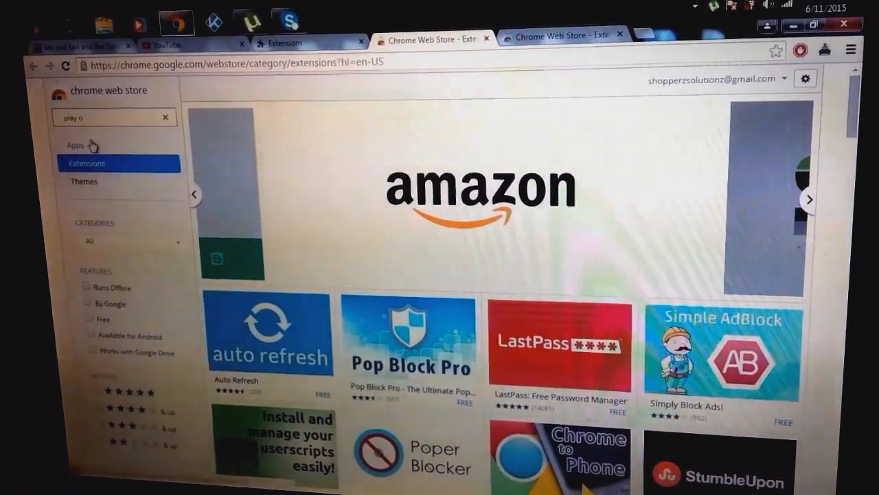
text(n kodi)
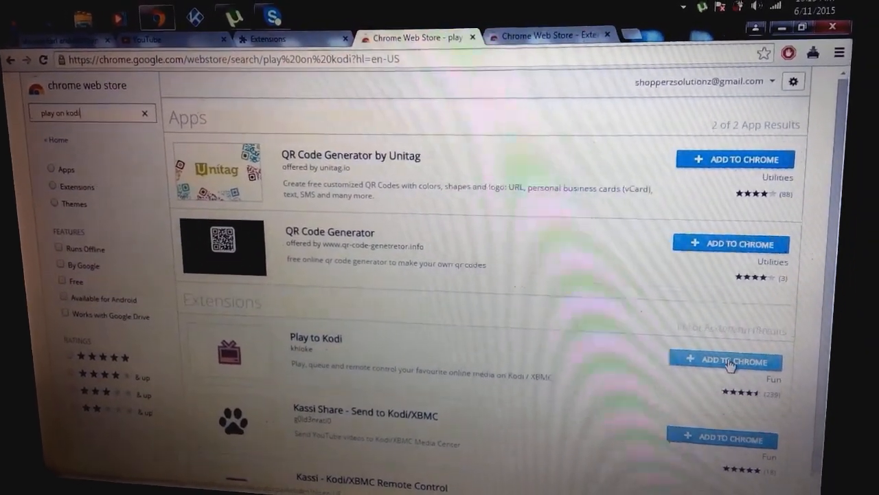
- Add and confirm the Play to Kodi extension, then show its media-control panel
click(731, 362)
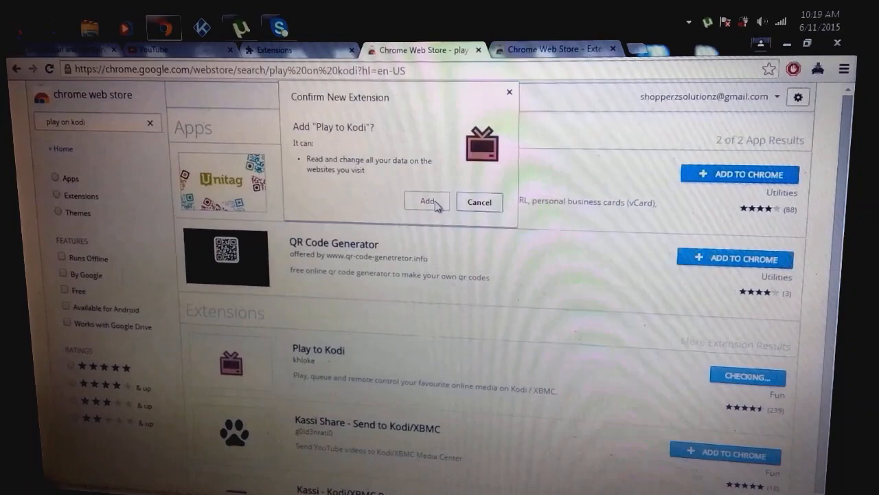
click(427, 201)
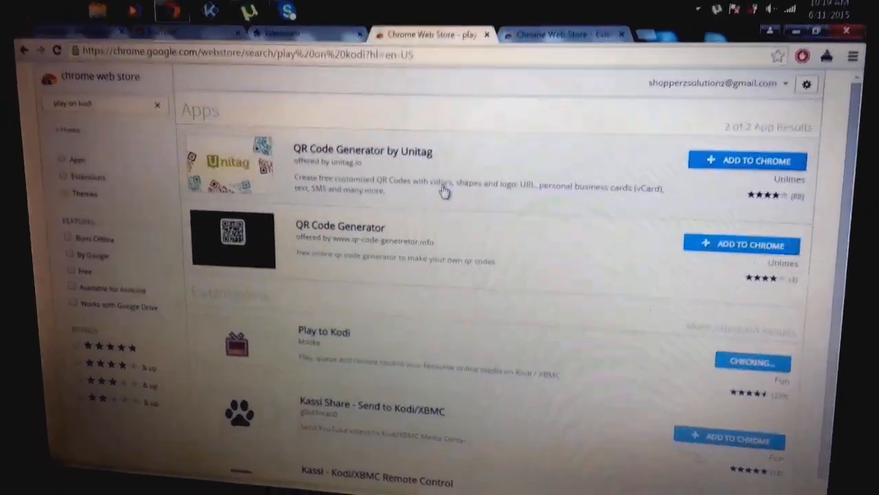
click(752, 362)
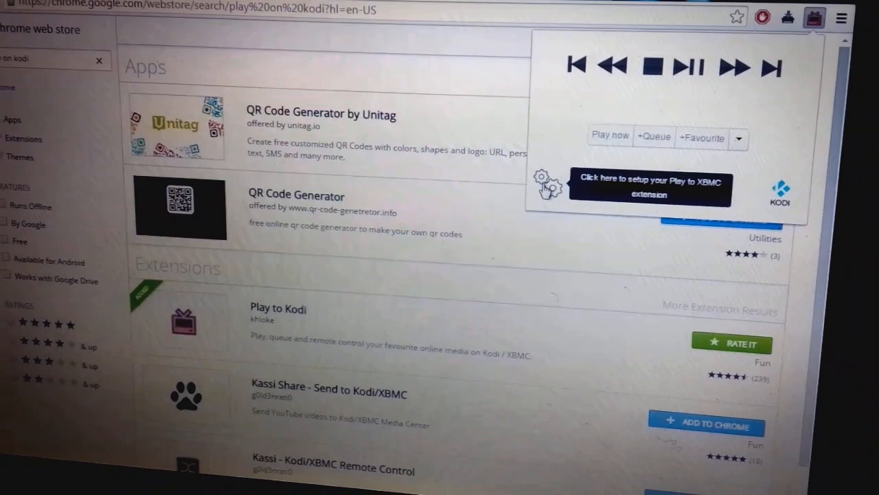
- Save Kodi host 192.168.0.5 and port 80 in Play to Kodi options, then return to YouTube
click(545, 186)
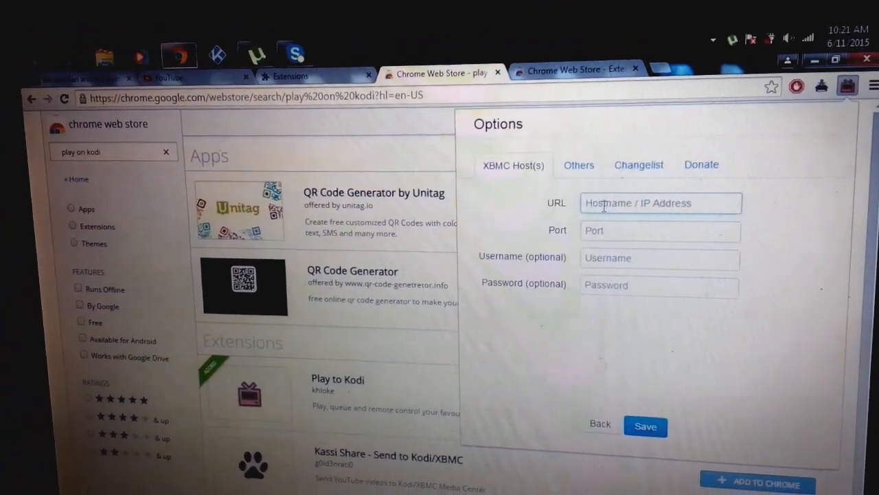
text(1)
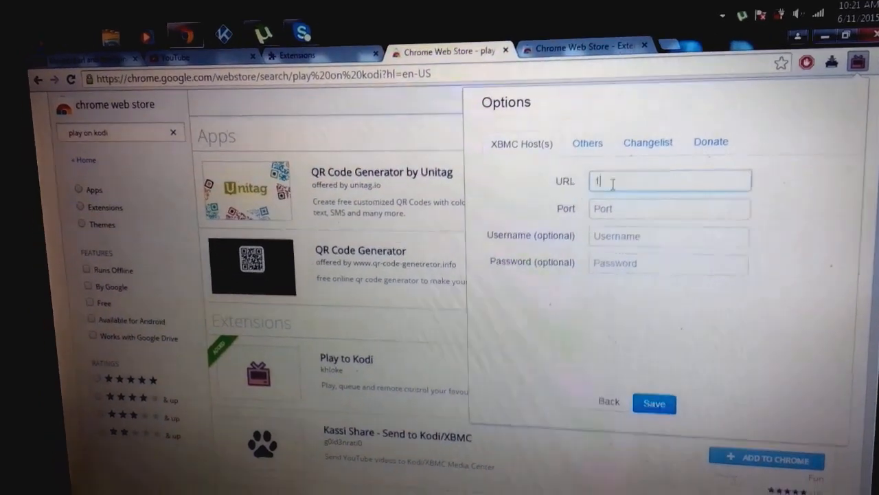
text(92.160.0.5)
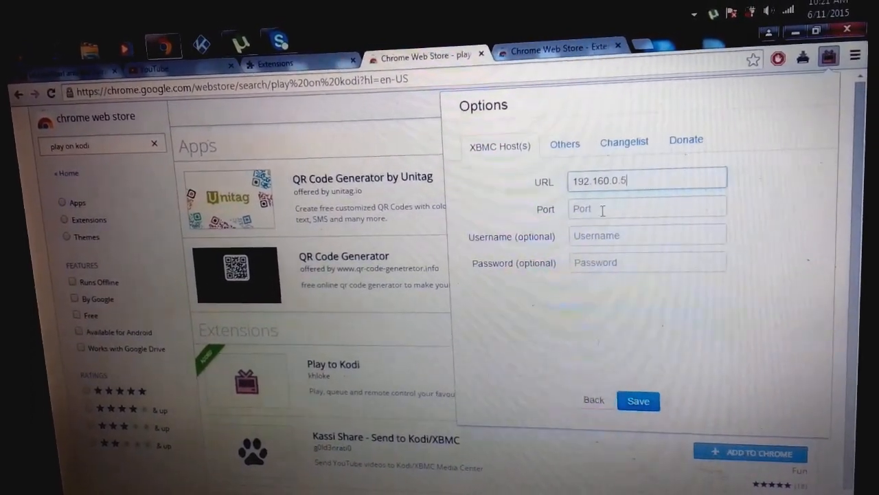
text(8)
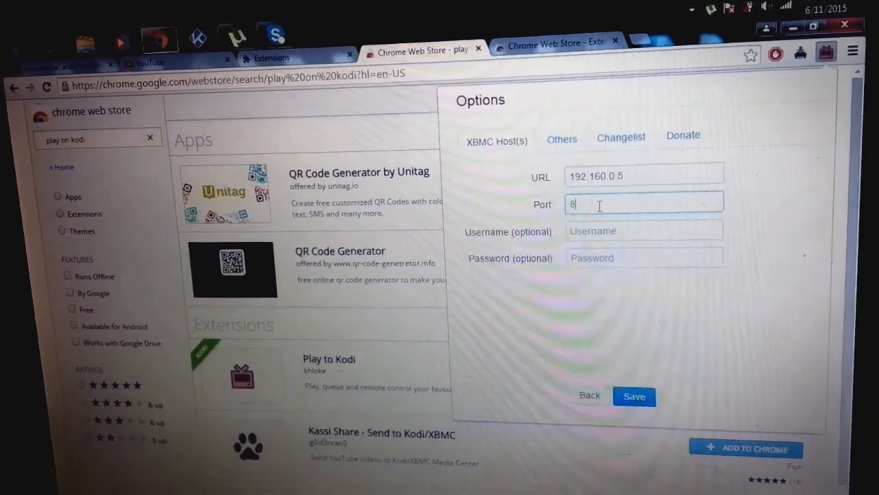
text(0)
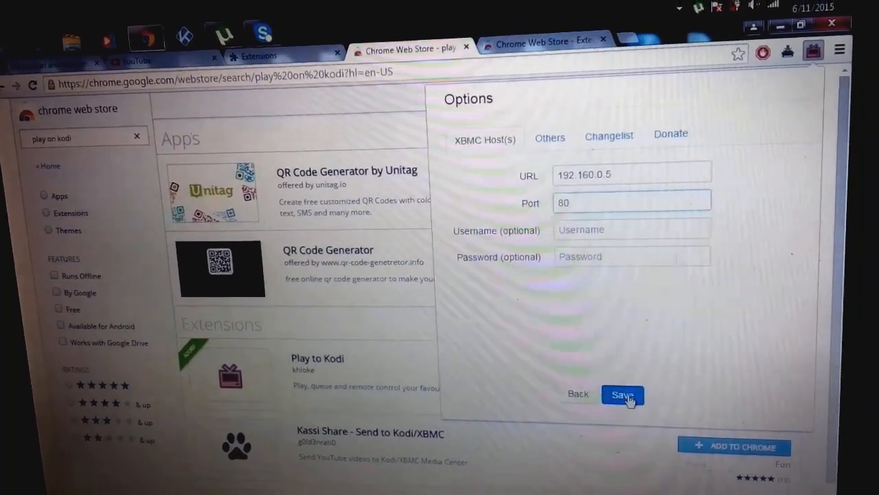
click(621, 394)
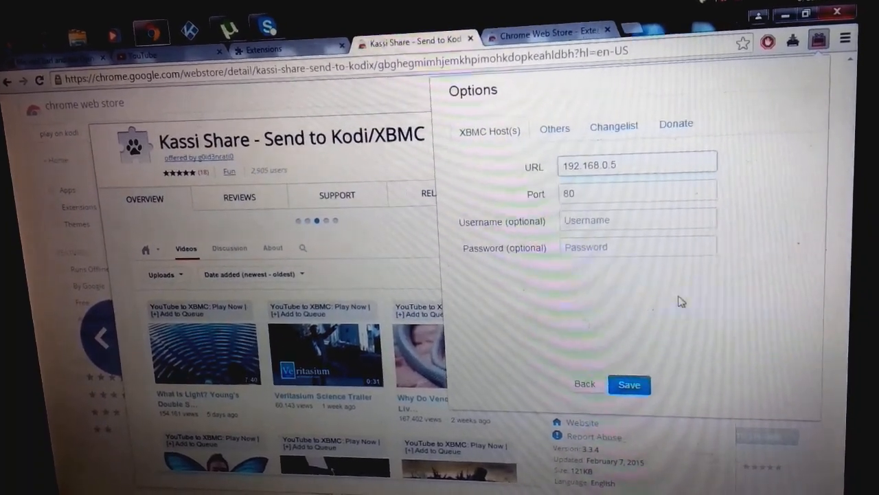
click(628, 384)
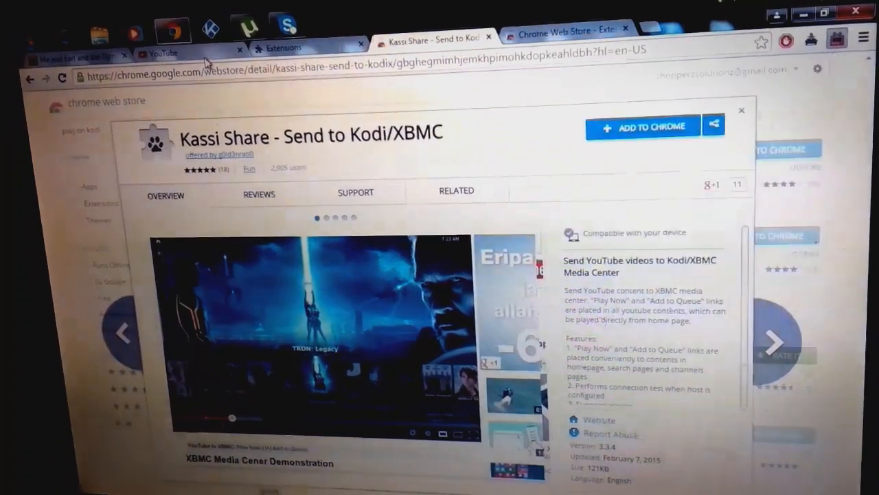
click(163, 52)
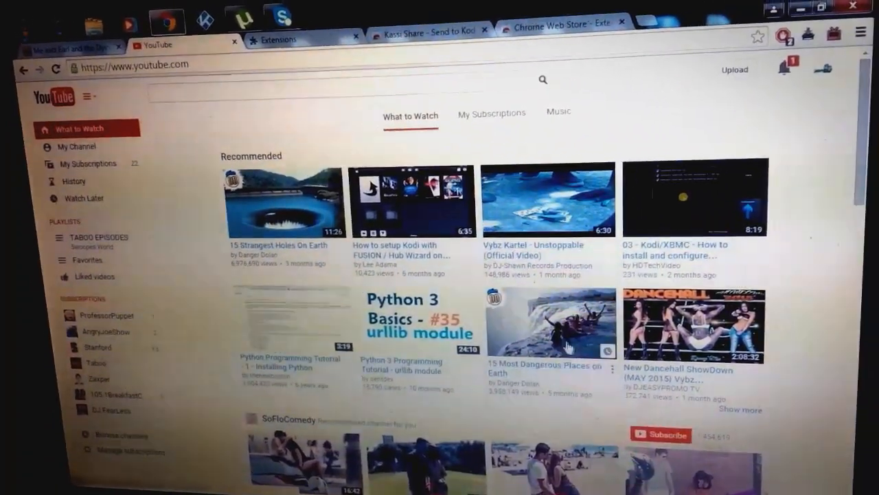
- Right-click a video thumbnail, then open Danger Dolan's '15 Most Dangerous Places on Earth'
right_click(575, 344)
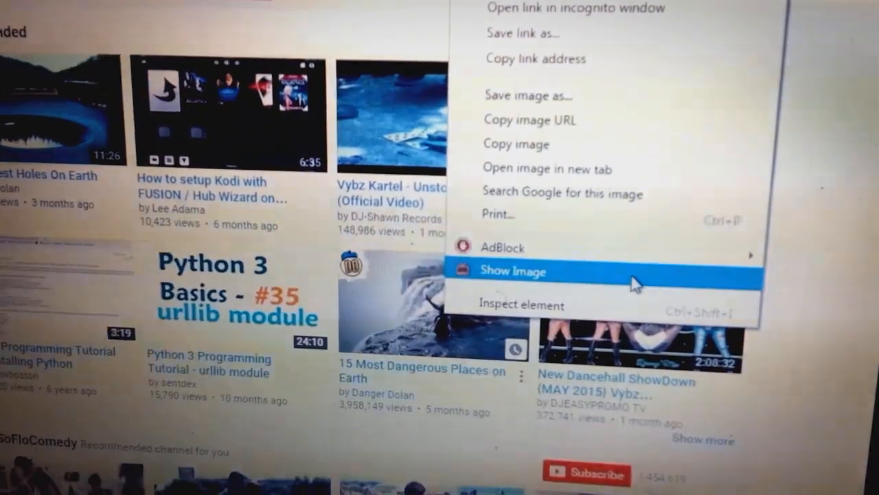
click(515, 271)
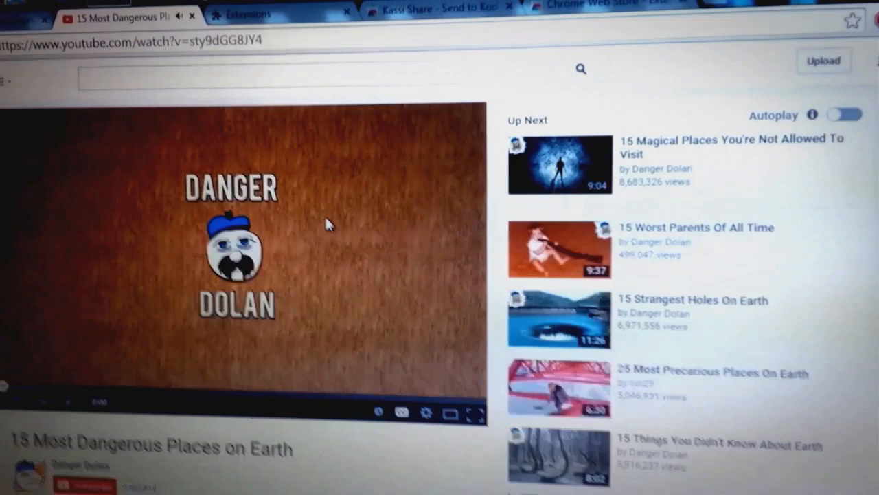
right_click(329, 223)
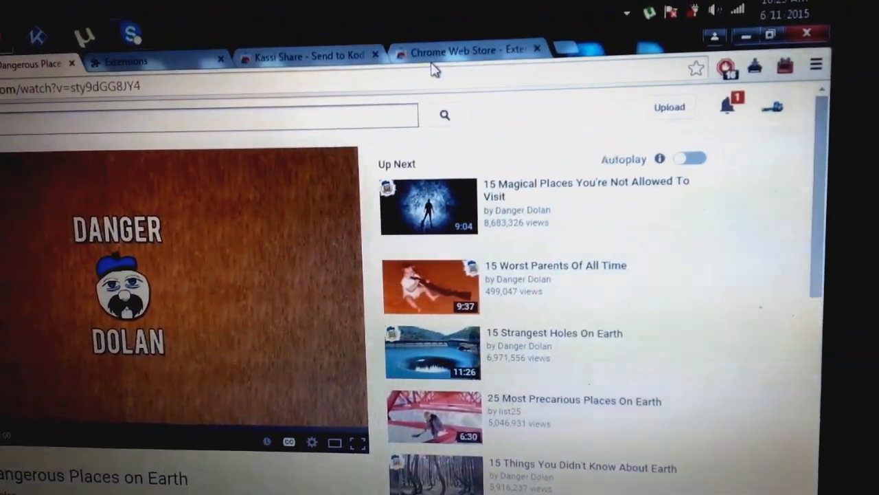
click(453, 49)
text(yify TORRENT)
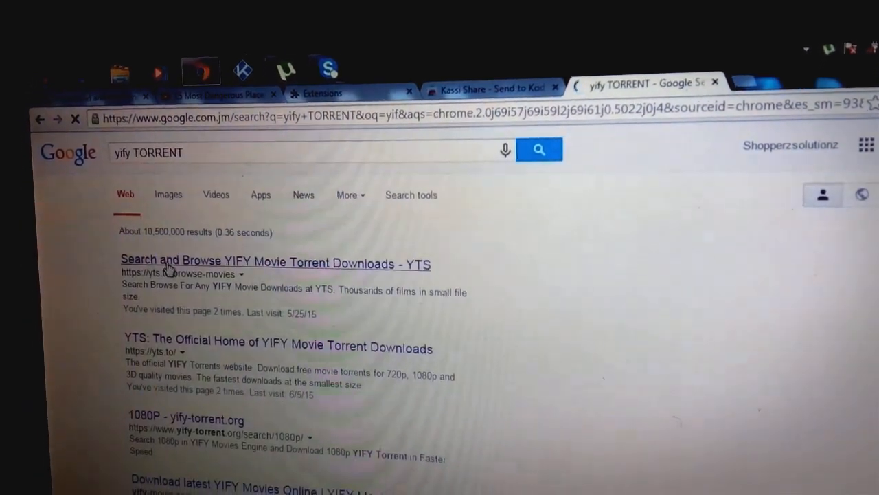
- Open the YTS browse-movies result, then the 2015 'Pound of Flesh' detail page
click(274, 263)
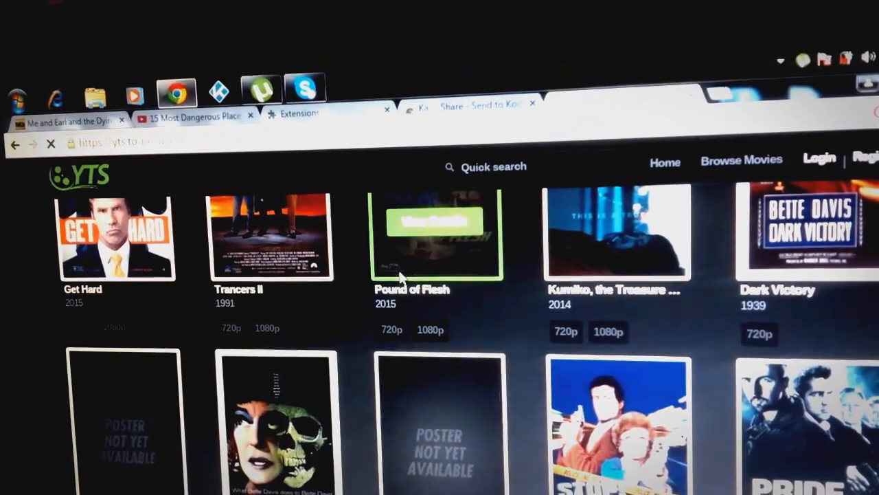
click(437, 222)
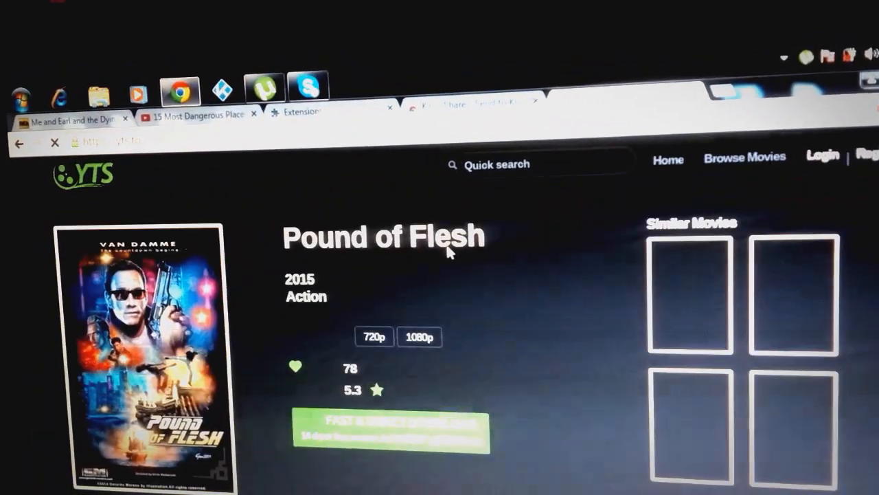